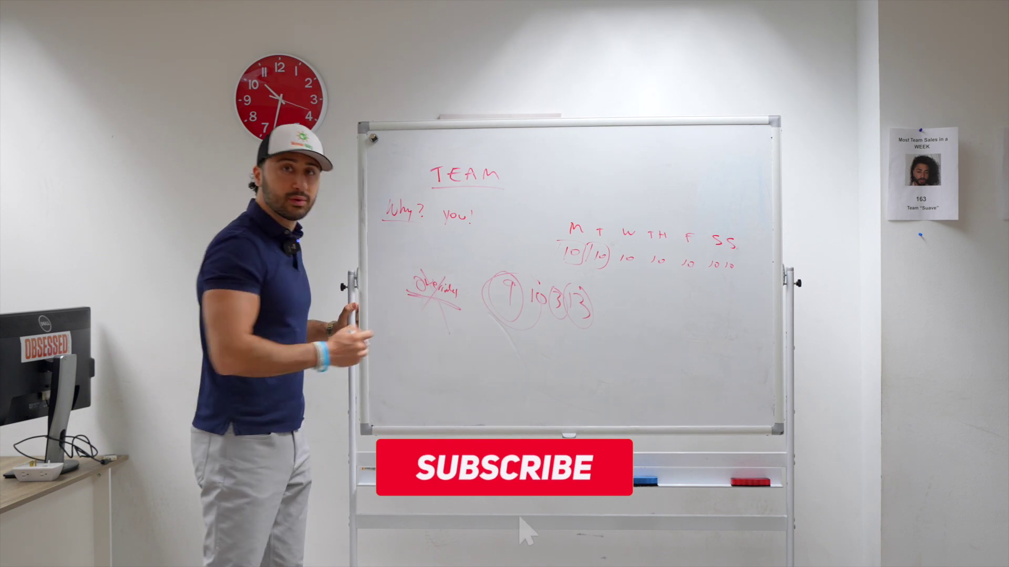
left_click(504, 468)
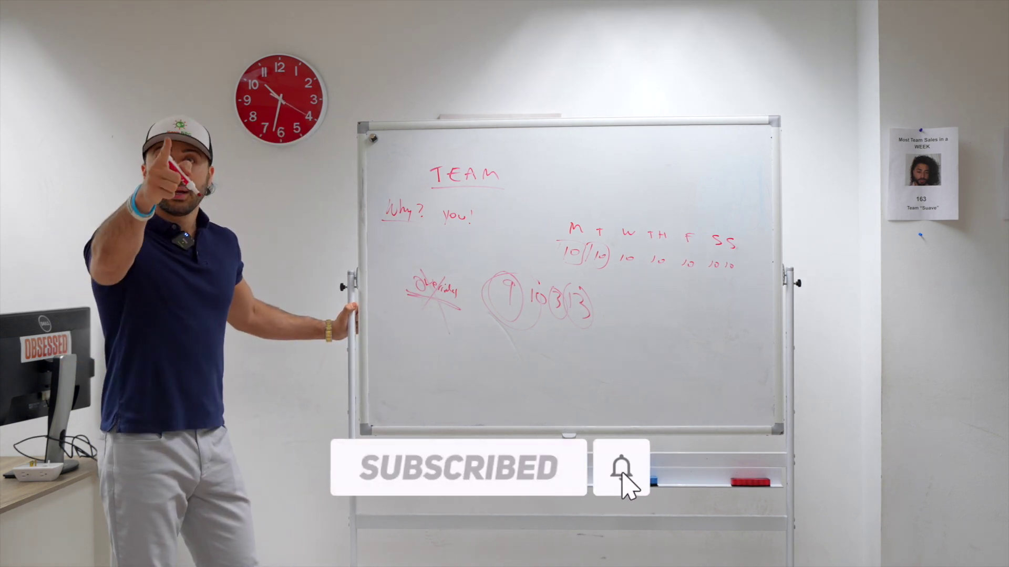